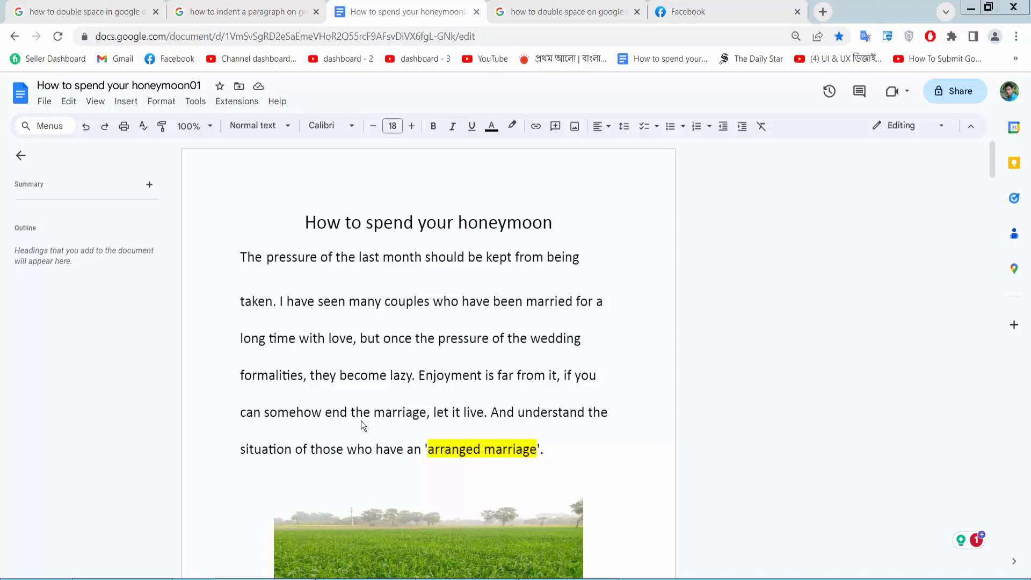
{"action": "mouse_move", "coordinate": [571, 443]}
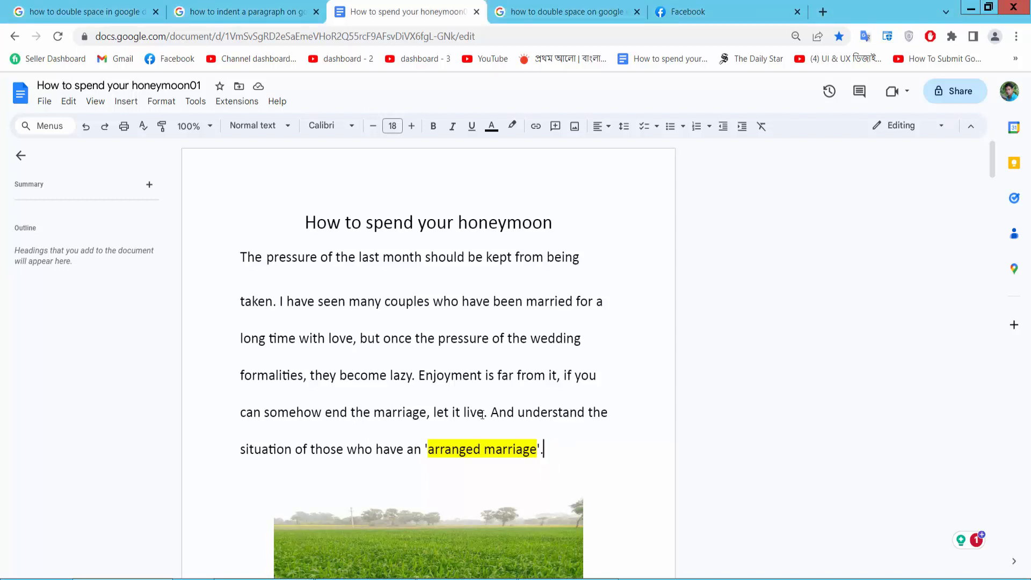
- Select the double-spaced first paragraph below the title
{"action": "left_click_drag", "start_coordinate": [241, 257], "coordinate": [543, 449]}
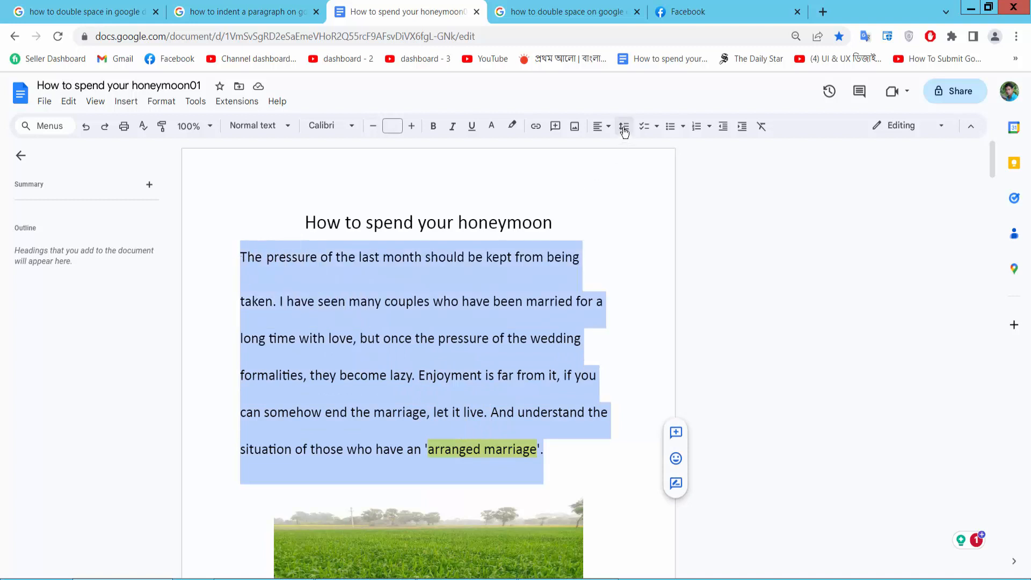
{"action": "mouse_move", "coordinate": [625, 127]}
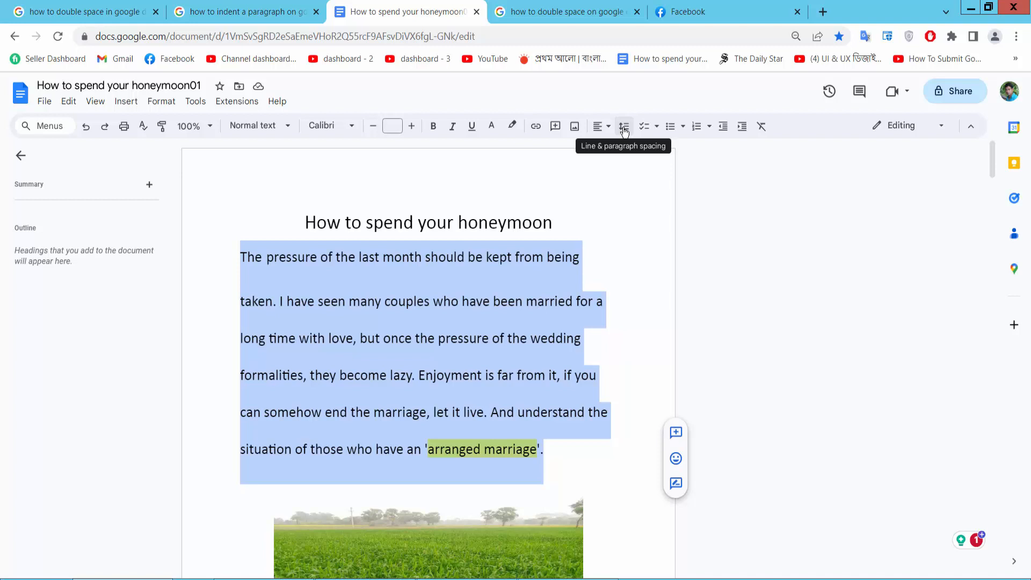
- Make the first paragraph single-spaced, after cancelling out of Custom spacing
{"action": "left_click", "coordinate": [624, 127]}
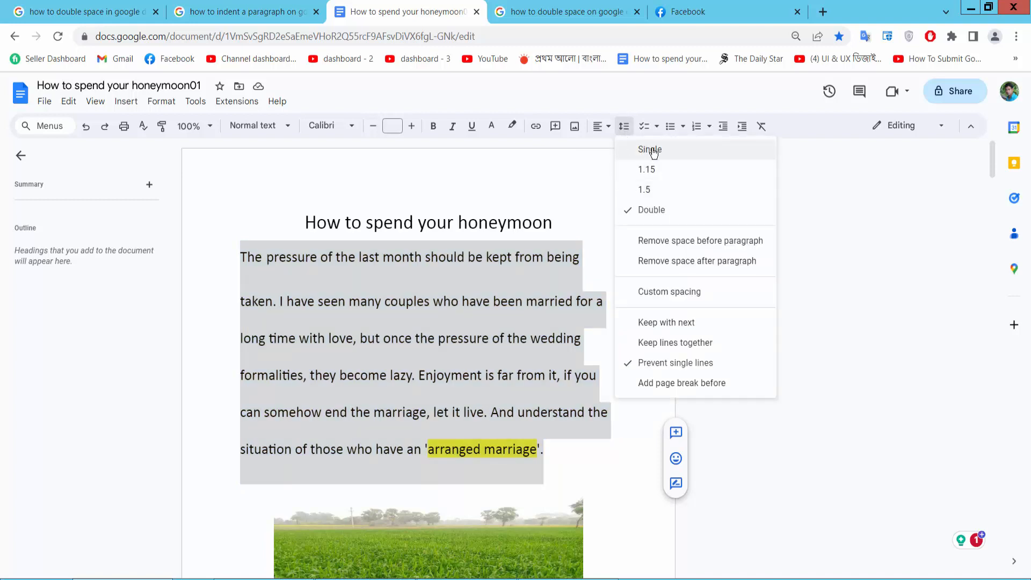
{"action": "mouse_move", "coordinate": [645, 192]}
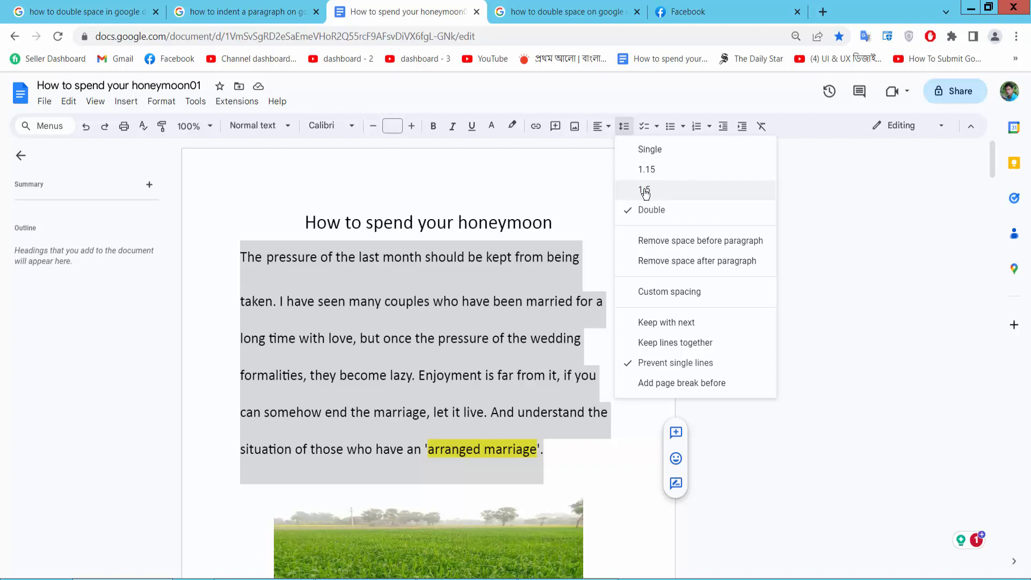
{"action": "mouse_move", "coordinate": [646, 241]}
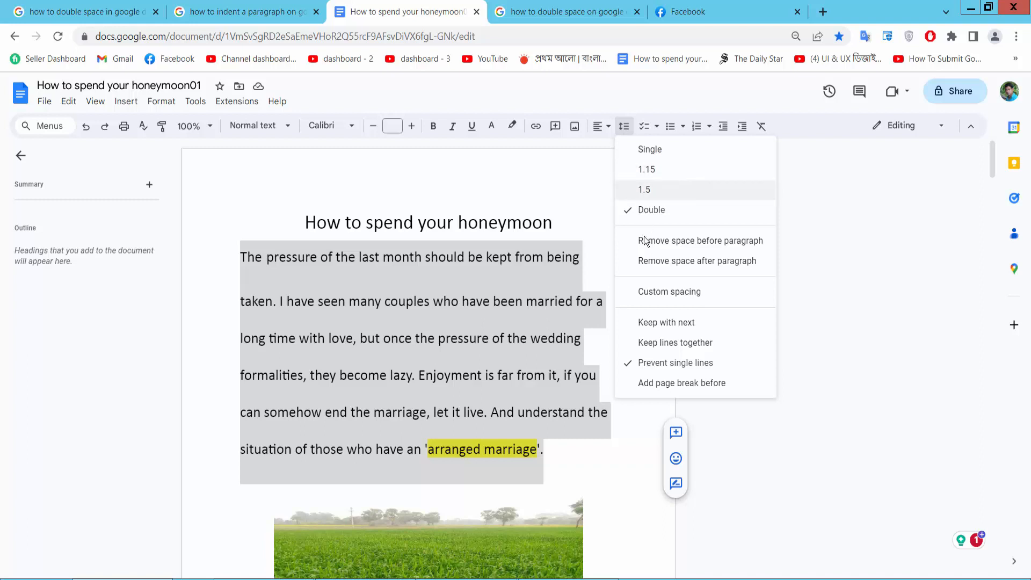
{"action": "left_click", "coordinate": [670, 292]}
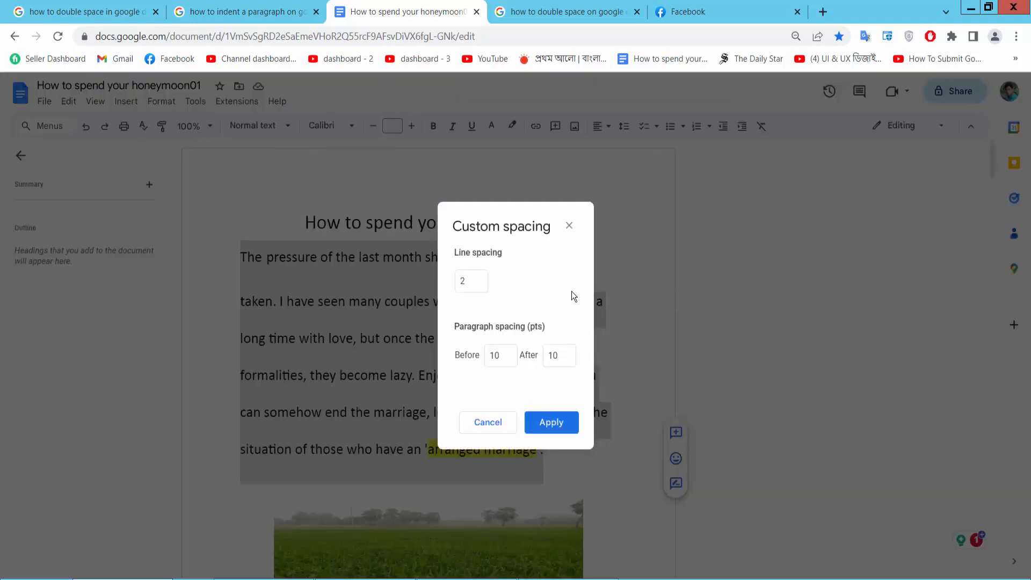
{"action": "left_click", "coordinate": [551, 422]}
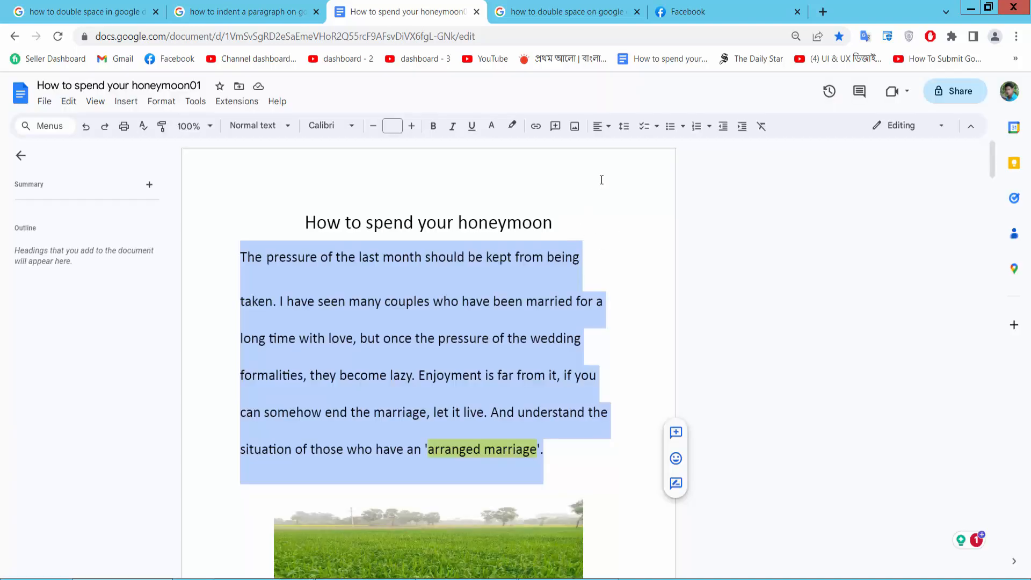
{"action": "left_click", "coordinate": [623, 127]}
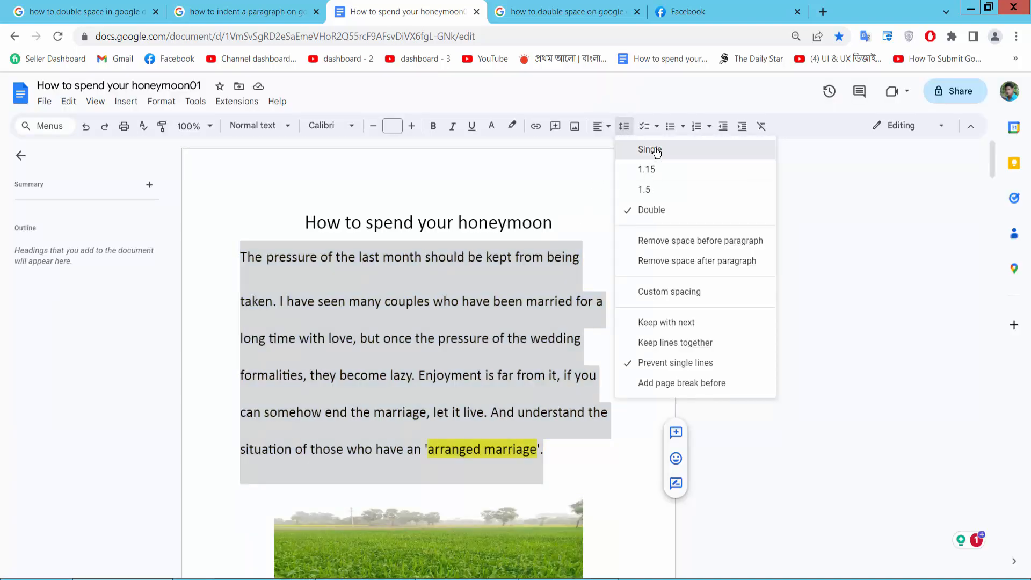
{"action": "left_click", "coordinate": [650, 149]}
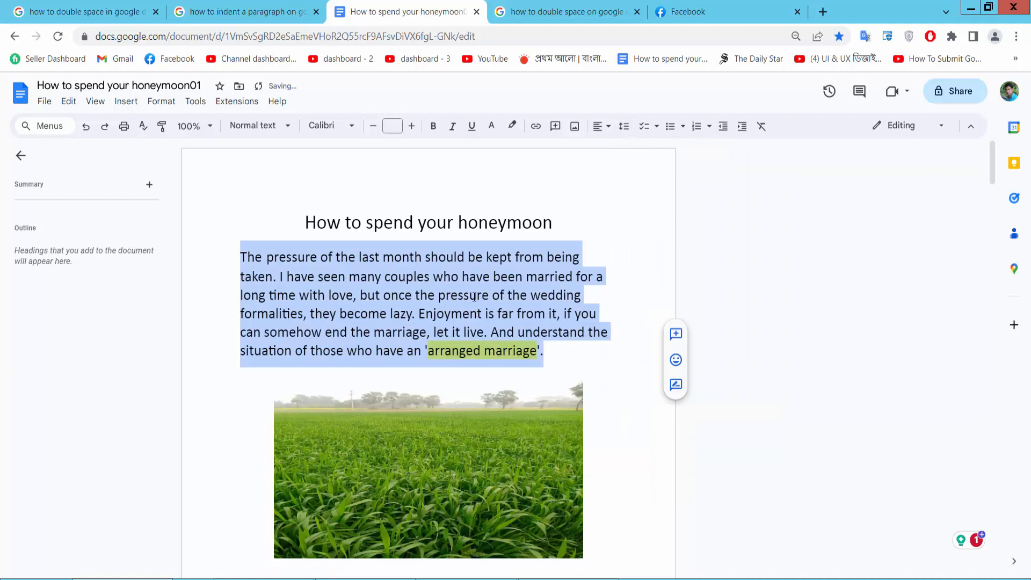
- Select the Yusuf paragraph further down and show its line spacing choices
{"action": "scroll", "scroll_direction": "down", "scroll_amount": 3}
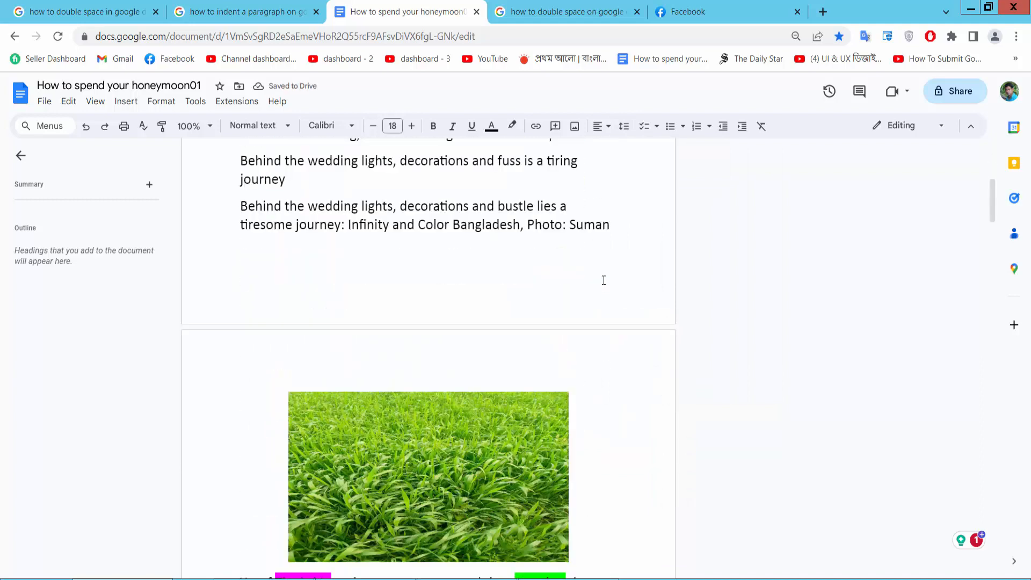
{"action": "scroll", "scroll_direction": "down", "scroll_amount": 3}
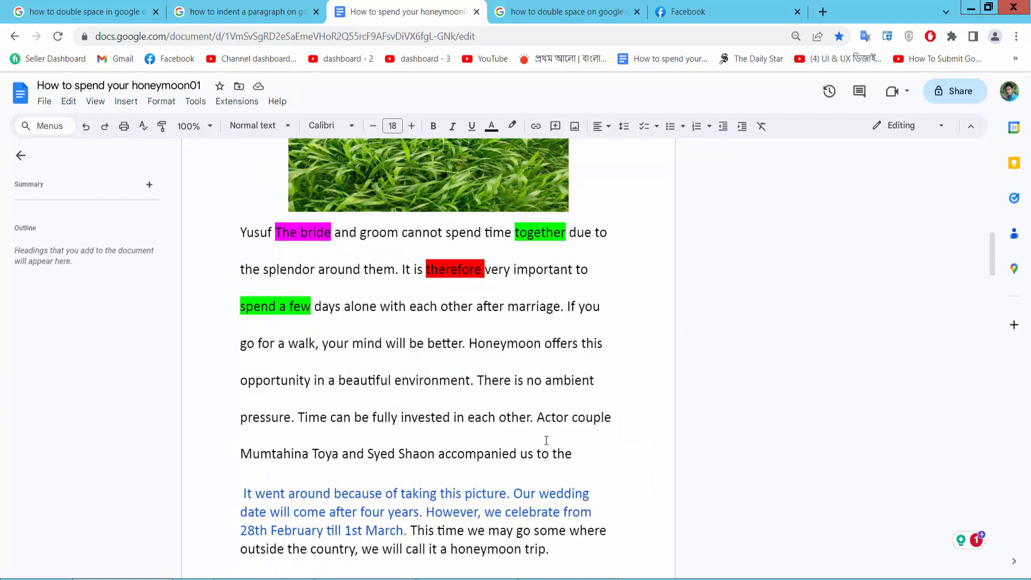
{"action": "left_click_drag", "start_coordinate": [240, 232], "coordinate": [572, 453]}
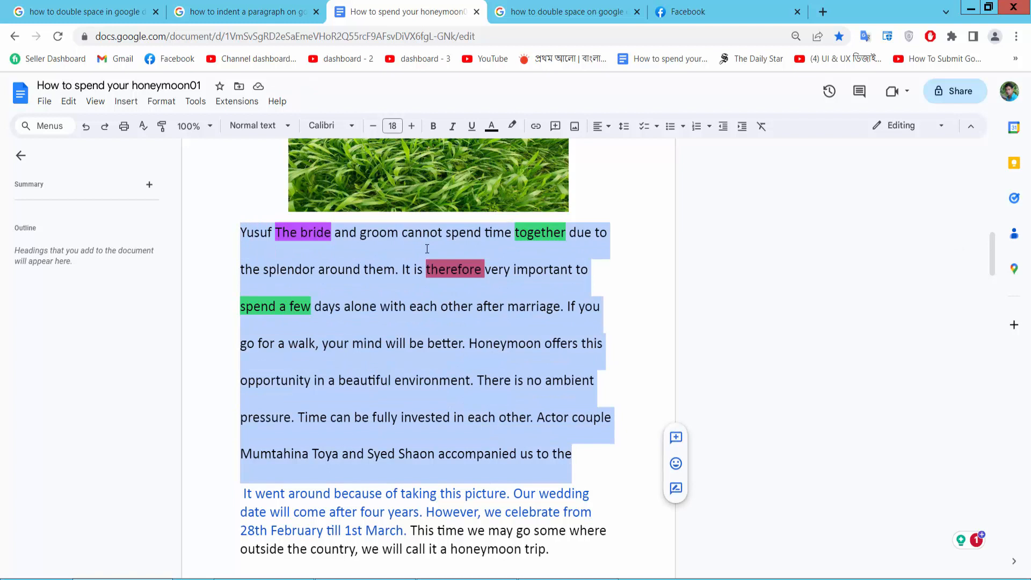
{"action": "left_click", "coordinate": [624, 126]}
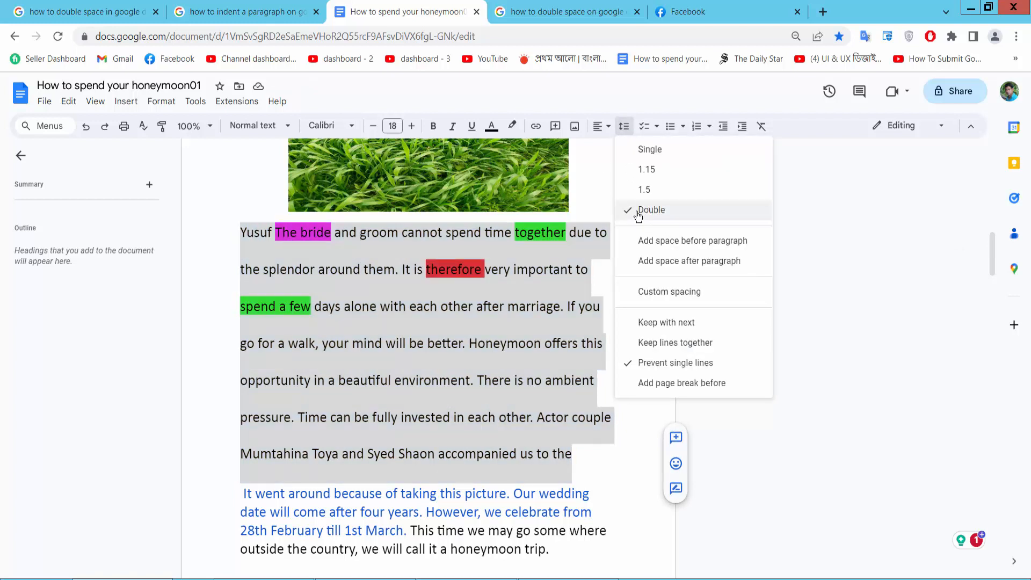
{"action": "mouse_move", "coordinate": [673, 292]}
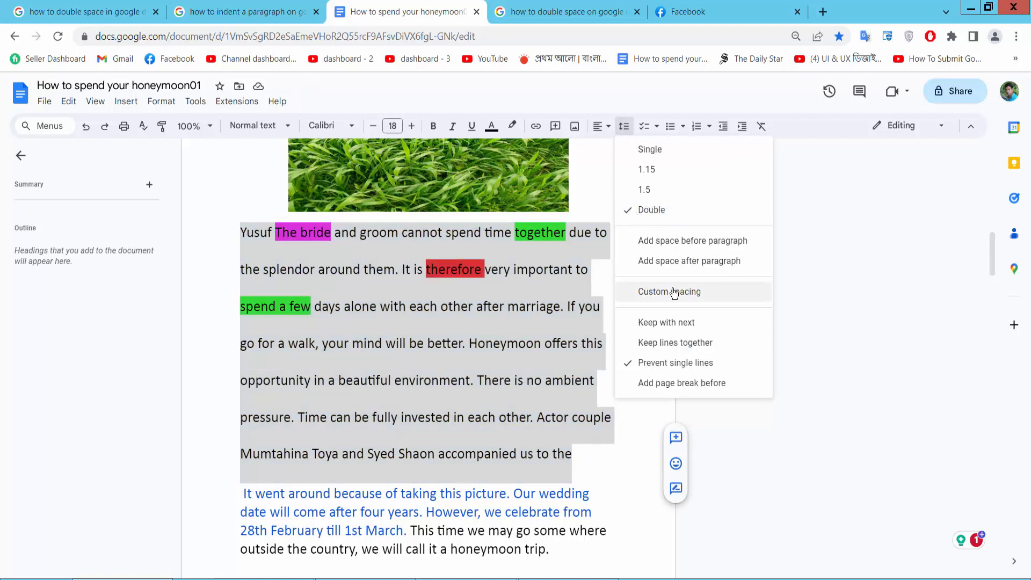
- Apply a custom line spacing of 0.5 to the Yusuf paragraph
{"action": "left_click", "coordinate": [669, 292]}
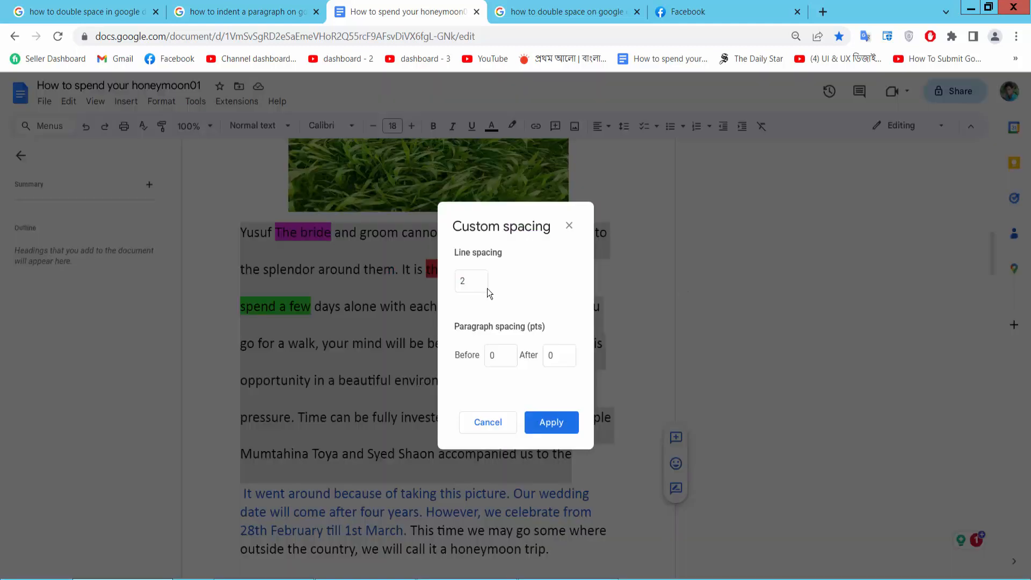
{"action": "left_click", "coordinate": [472, 282]}
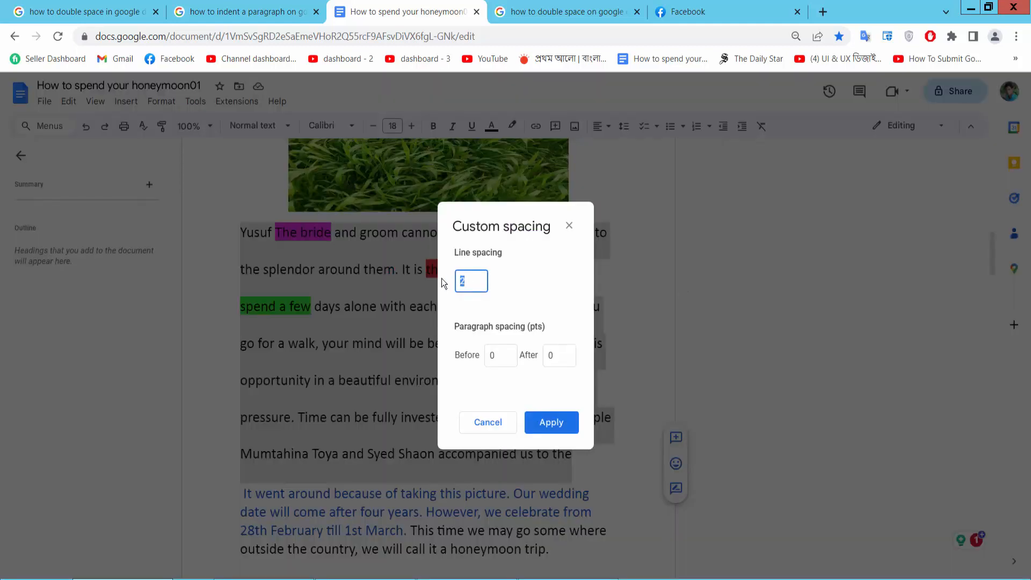
{"action": "type", "text": "1"}
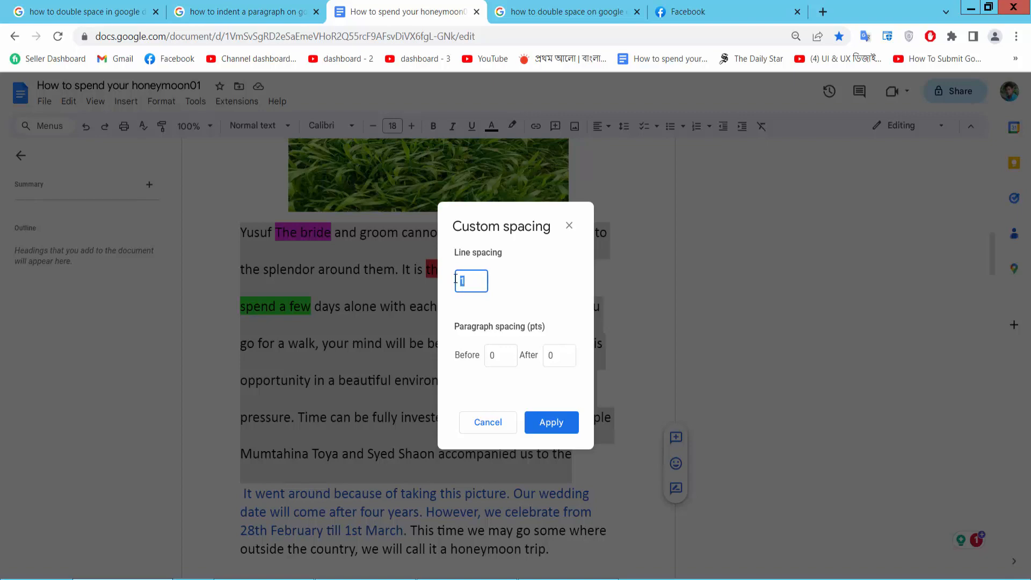
{"action": "type", "text": "0.5"}
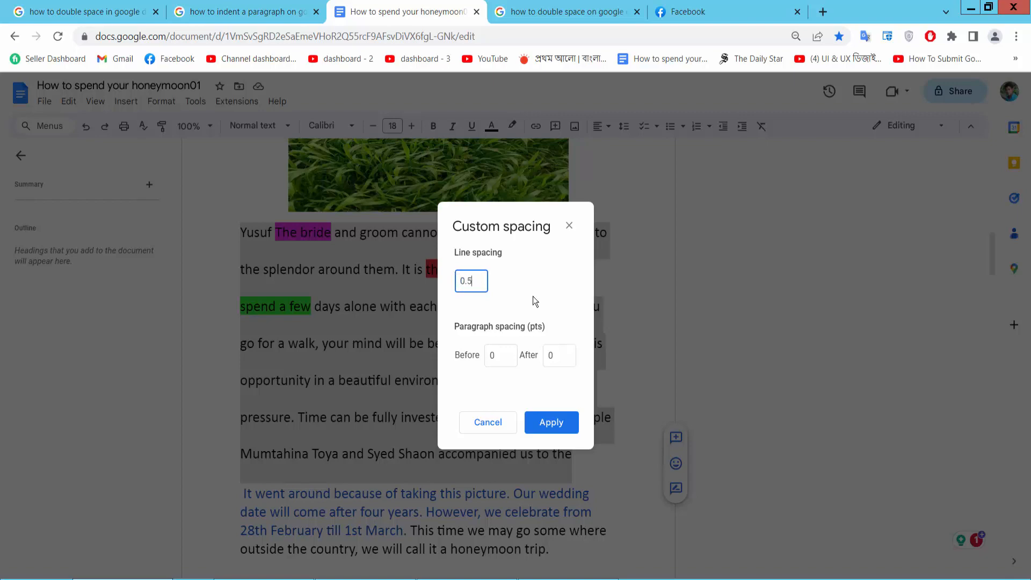
{"action": "left_click", "coordinate": [551, 422]}
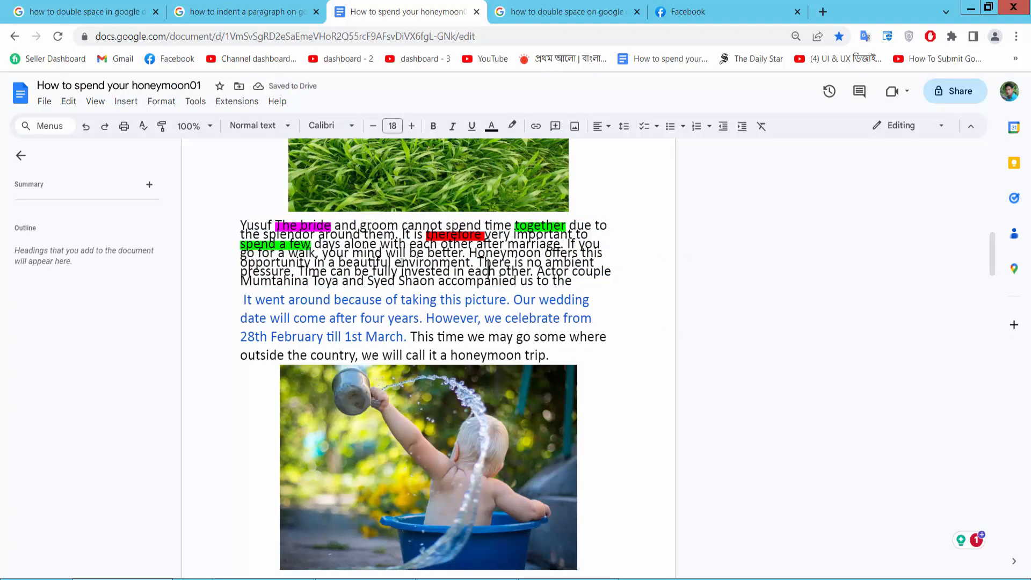
{"action": "scroll", "scroll_direction": "down", "scroll_amount": 3}
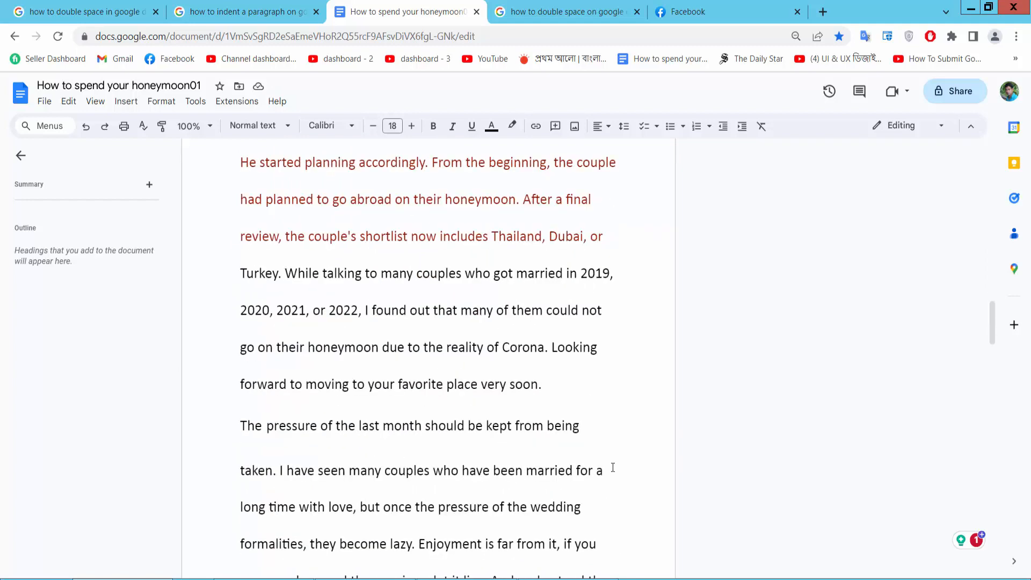
- Make the 'He started planning accordingly' passage and the following paragraph single-spaced
{"action": "left_click_drag", "start_coordinate": [267, 425], "coordinate": [595, 543]}
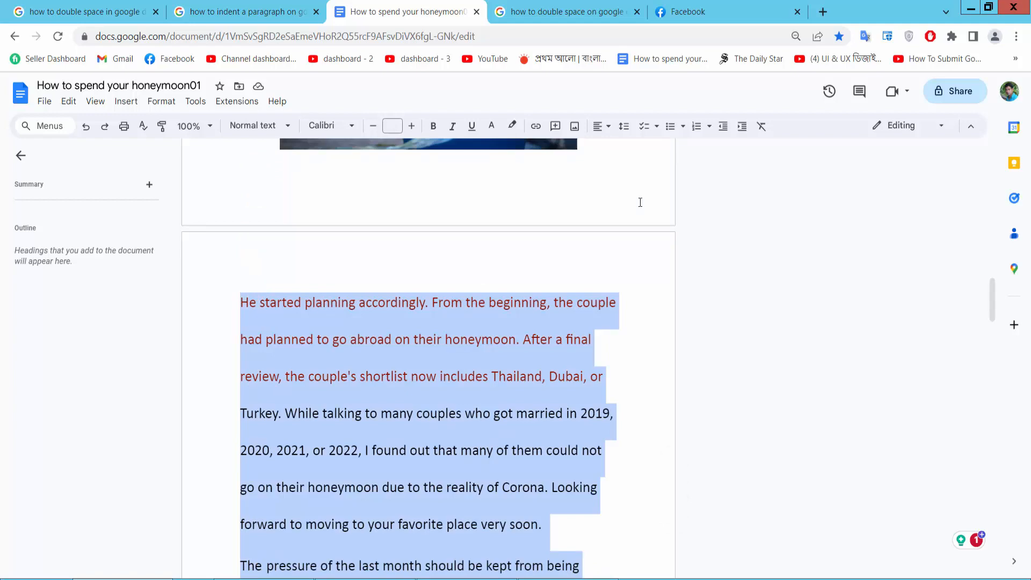
{"action": "left_click", "coordinate": [623, 127]}
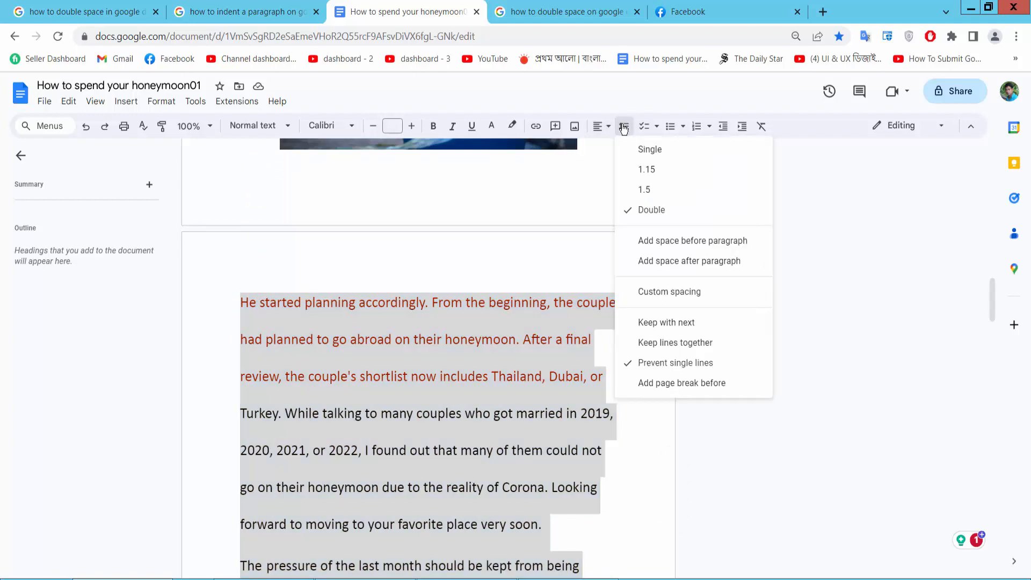
{"action": "left_click", "coordinate": [650, 149]}
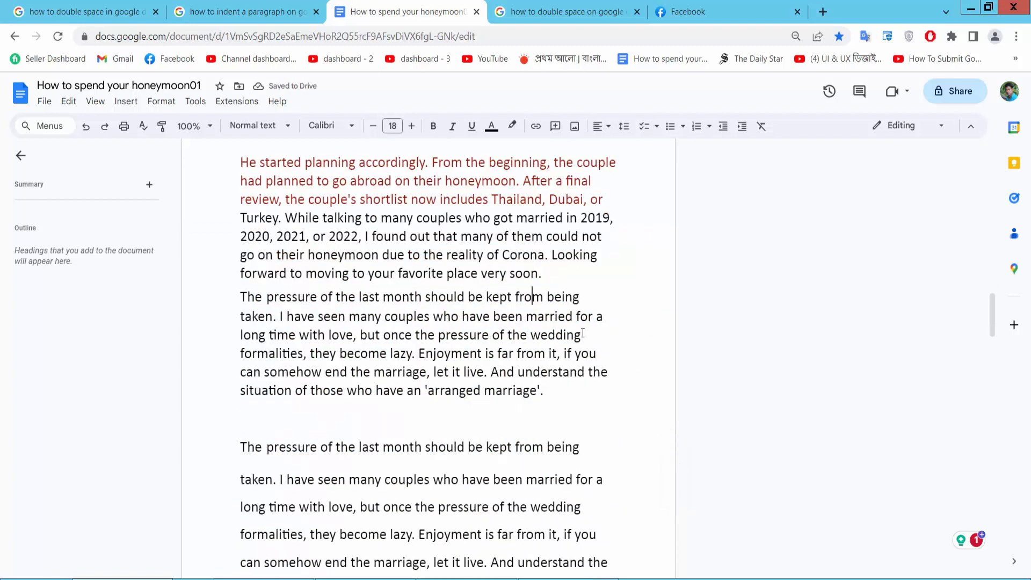
{"action": "scroll", "scroll_direction": "down", "scroll_amount": 3}
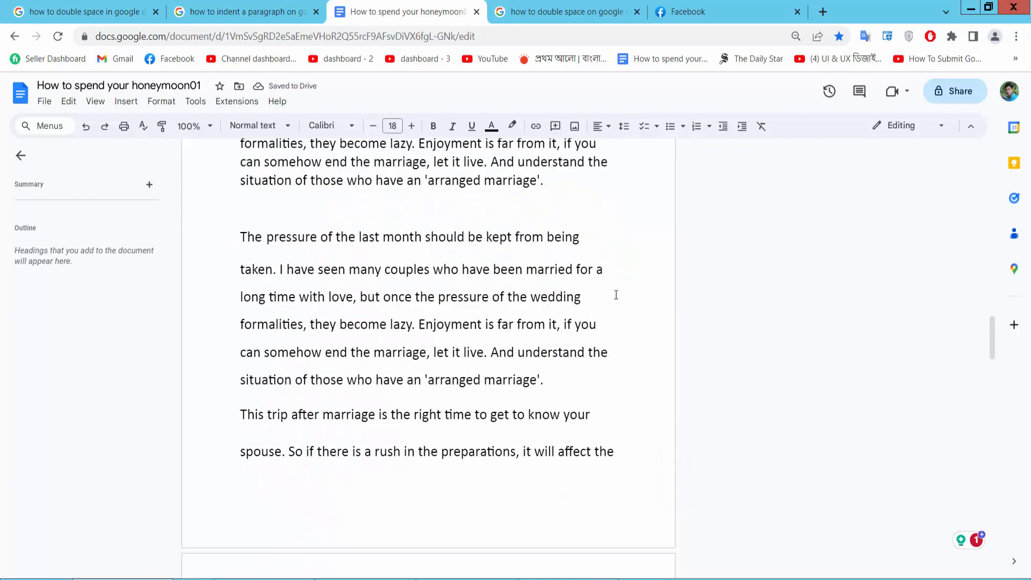